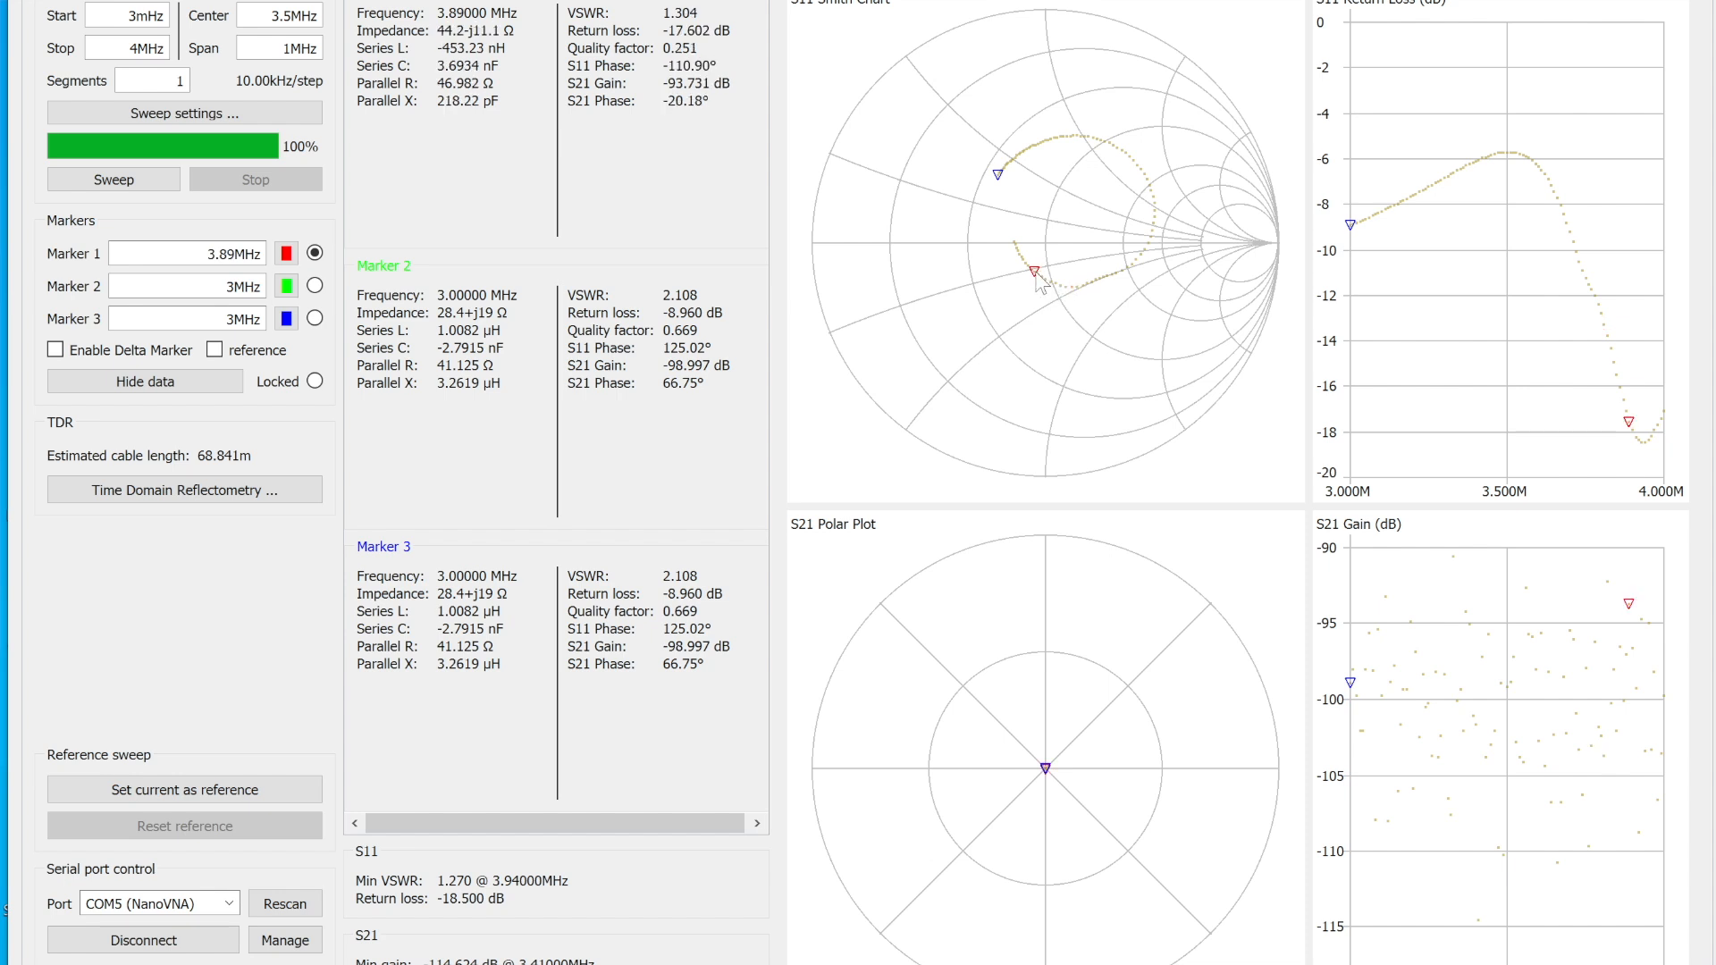
mouse_move(1021, 259)
text(29)
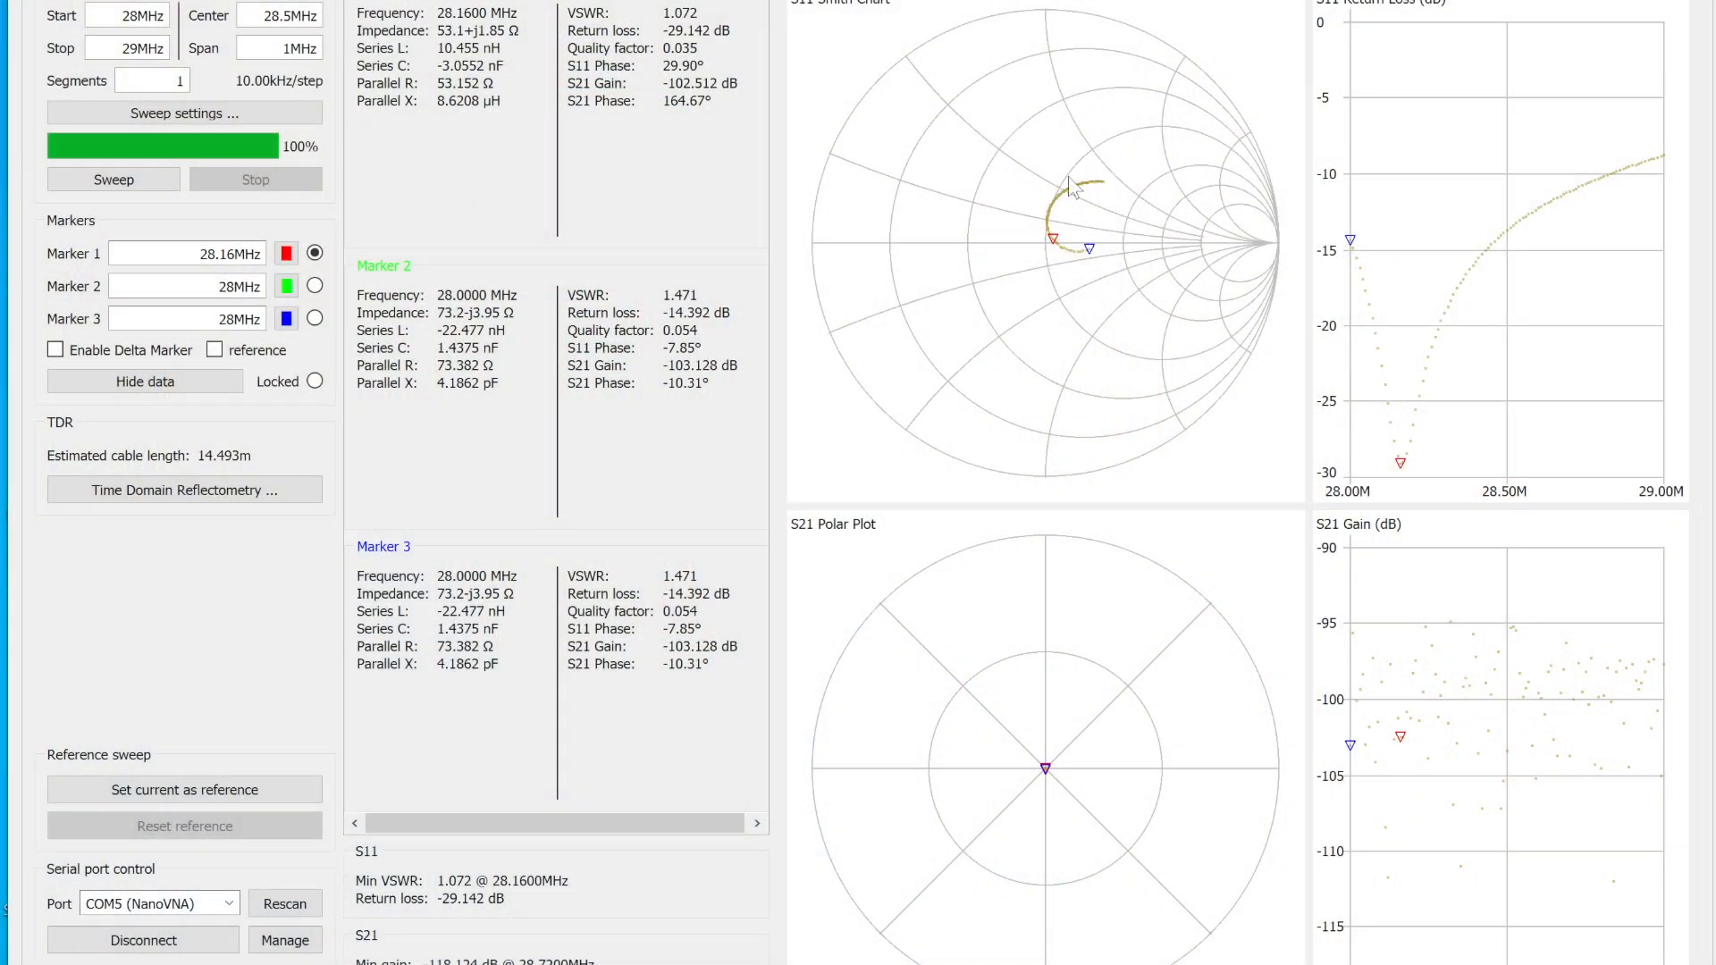
mouse_move(608, 254)
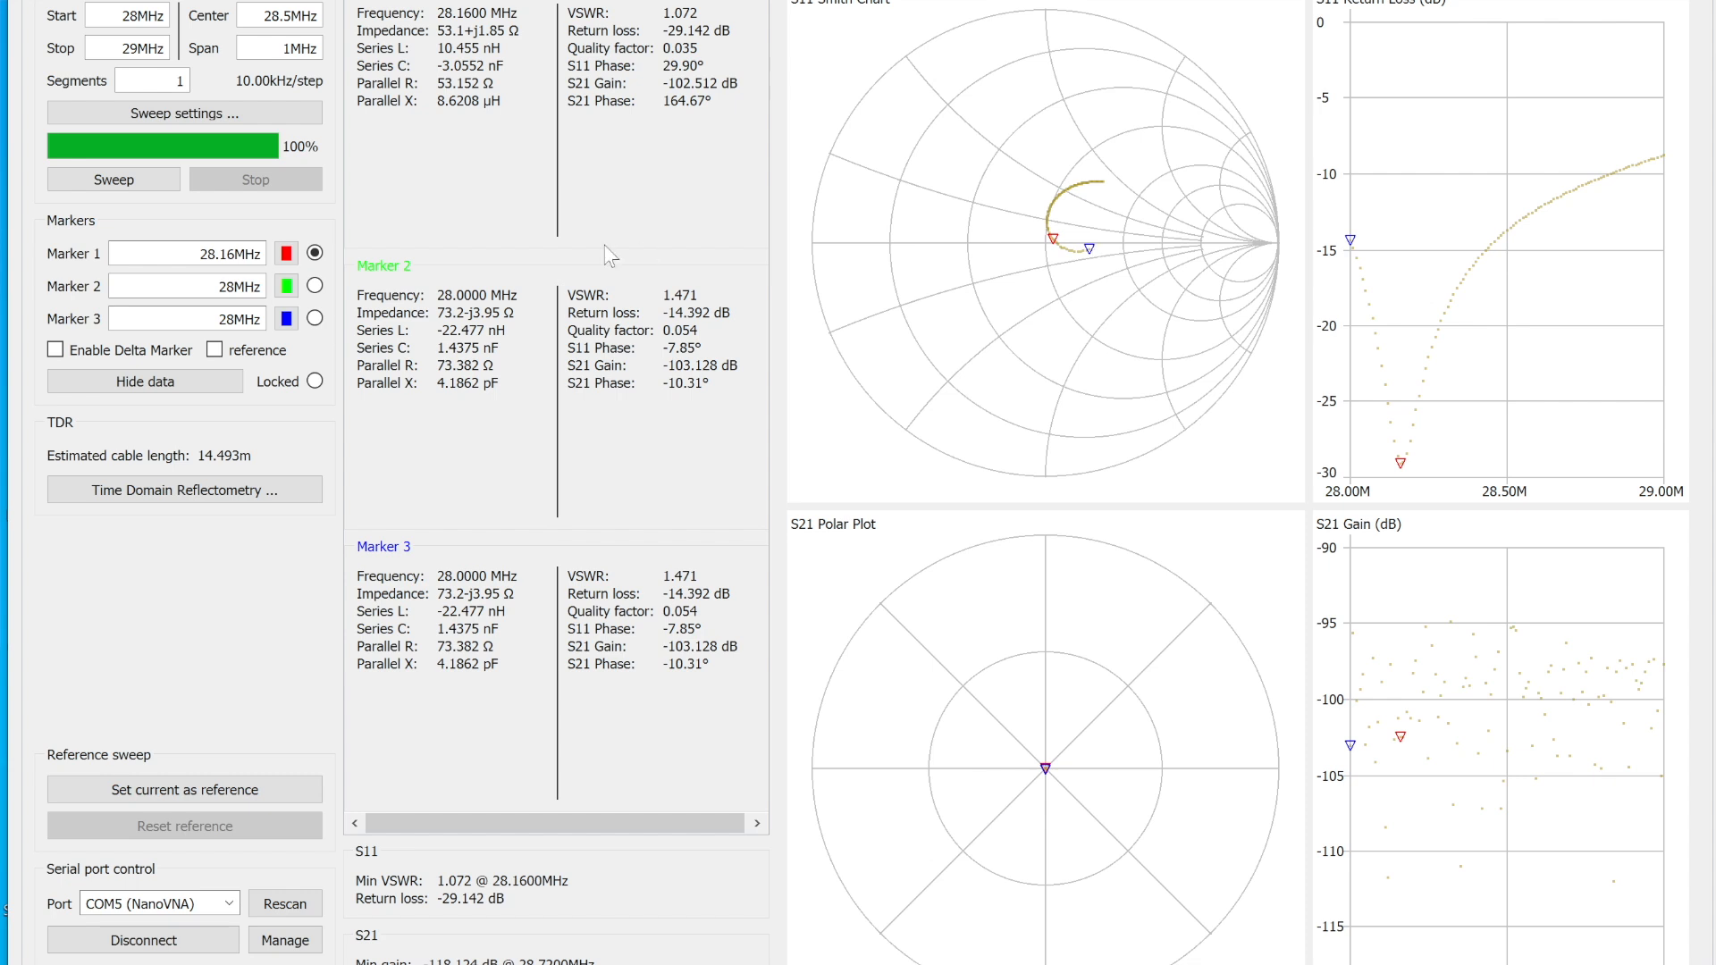
mouse_move(336, 174)
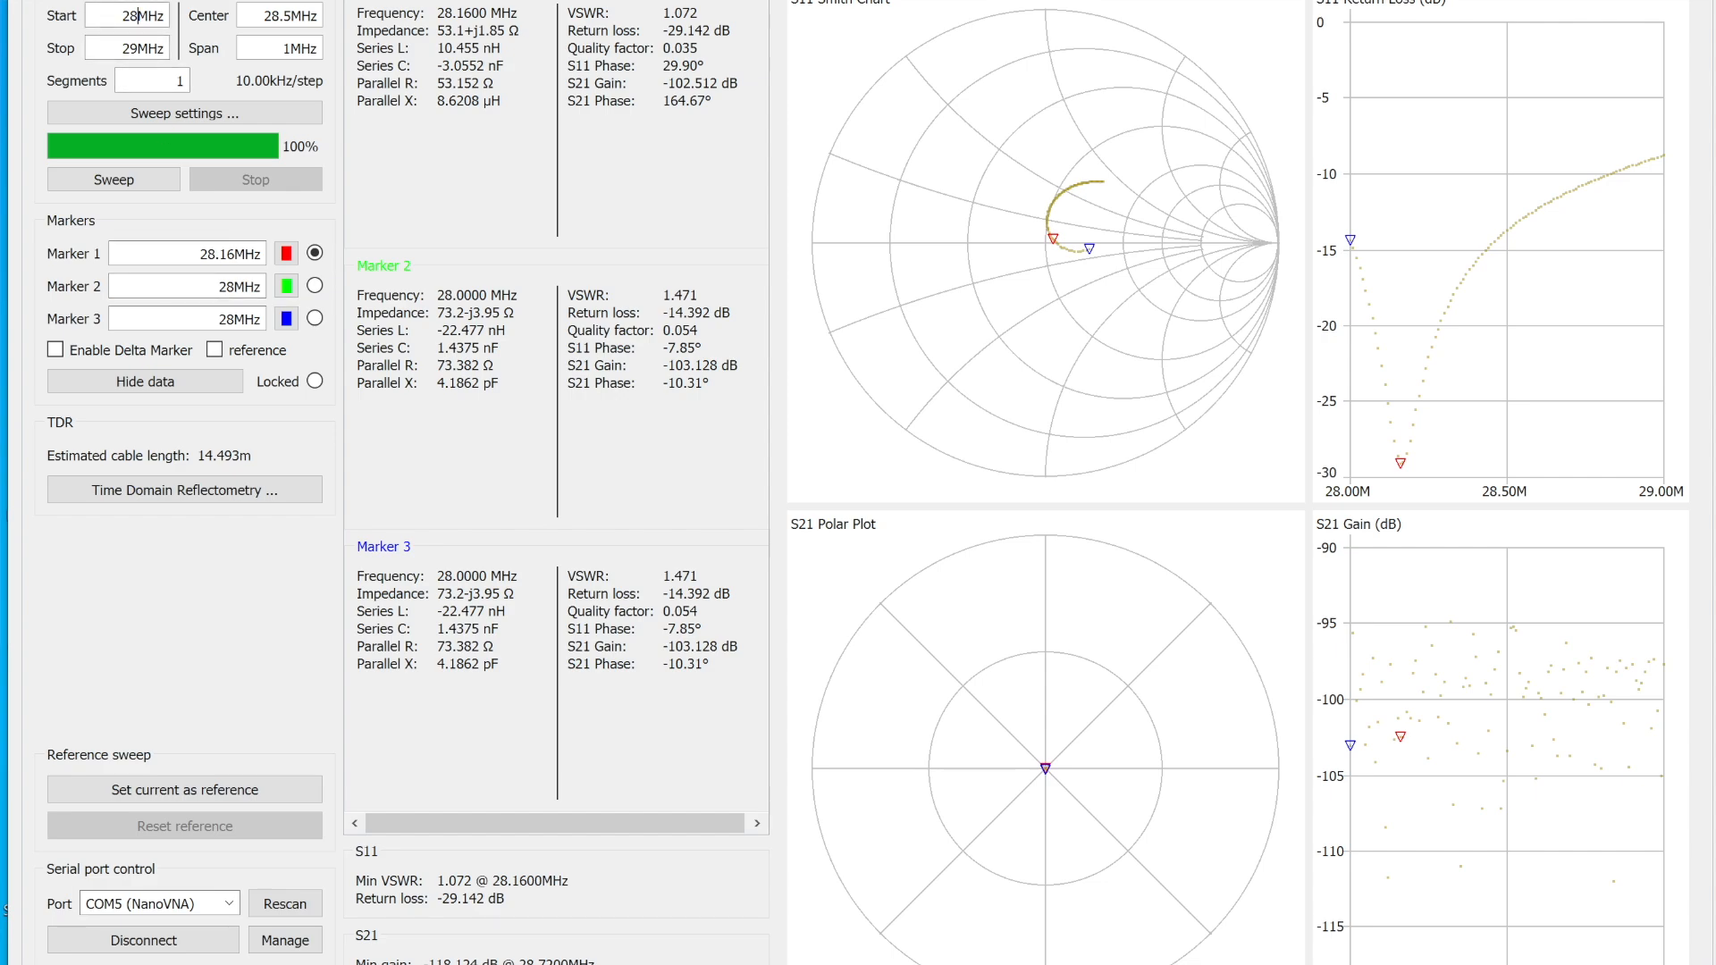
Step: Select the Start frequency value (28MHz) so it can be replaced for the next sweep
triple_click(120, 15)
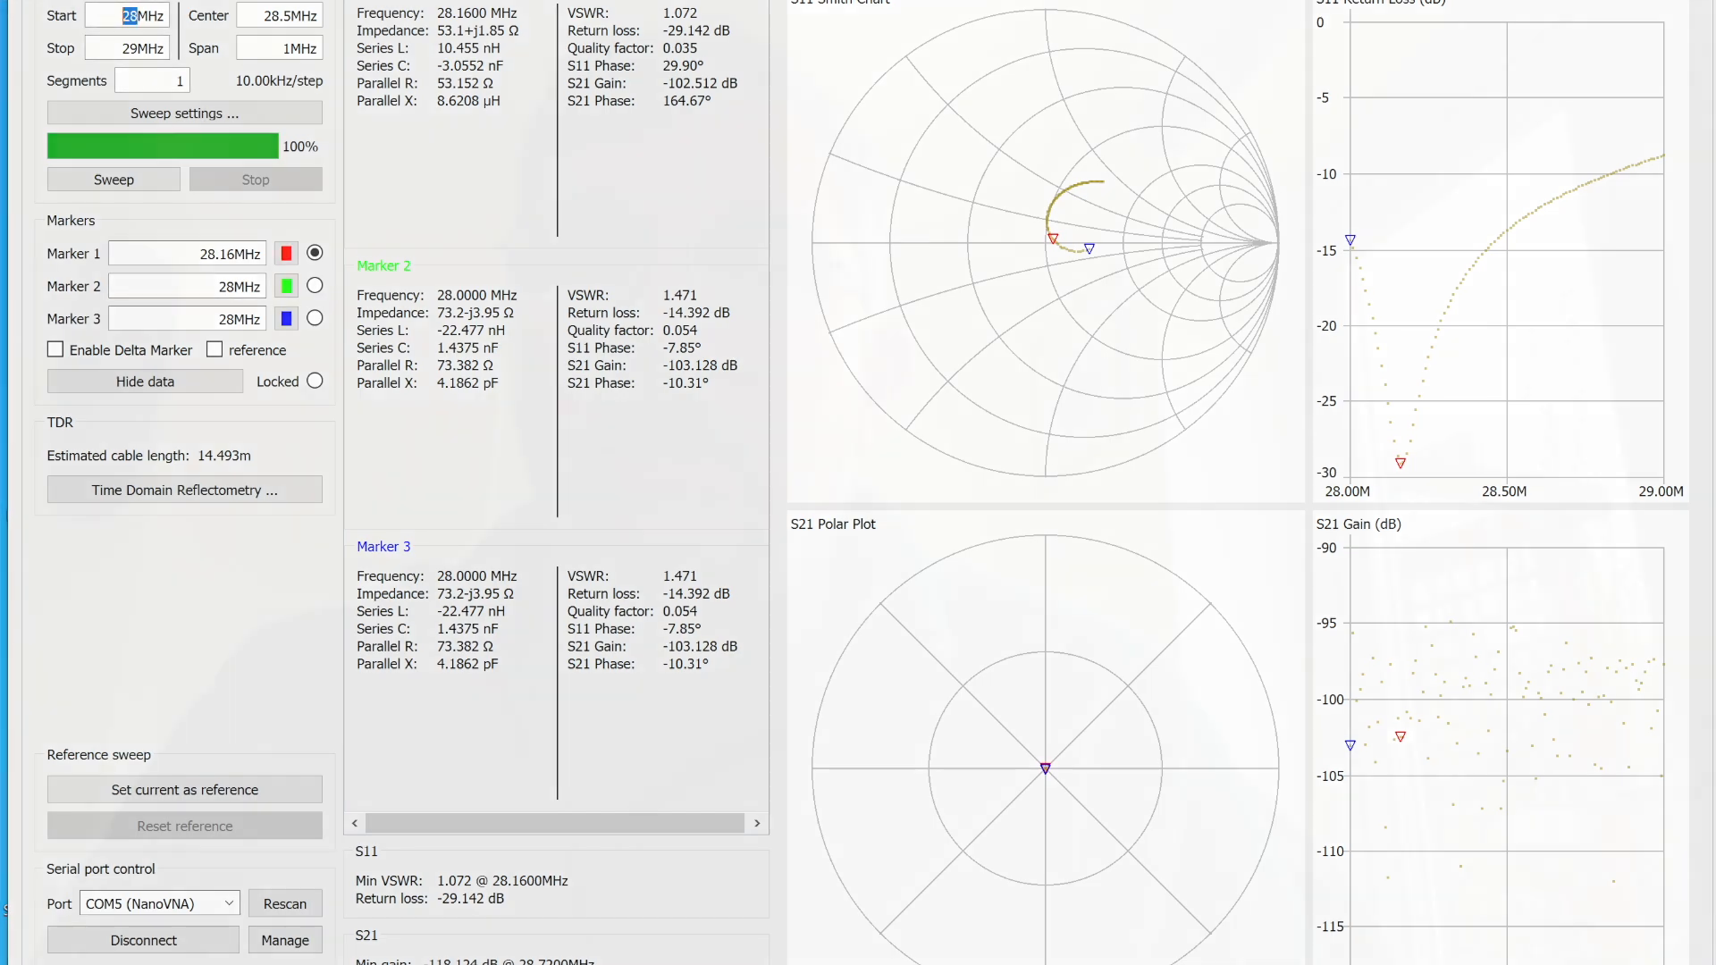